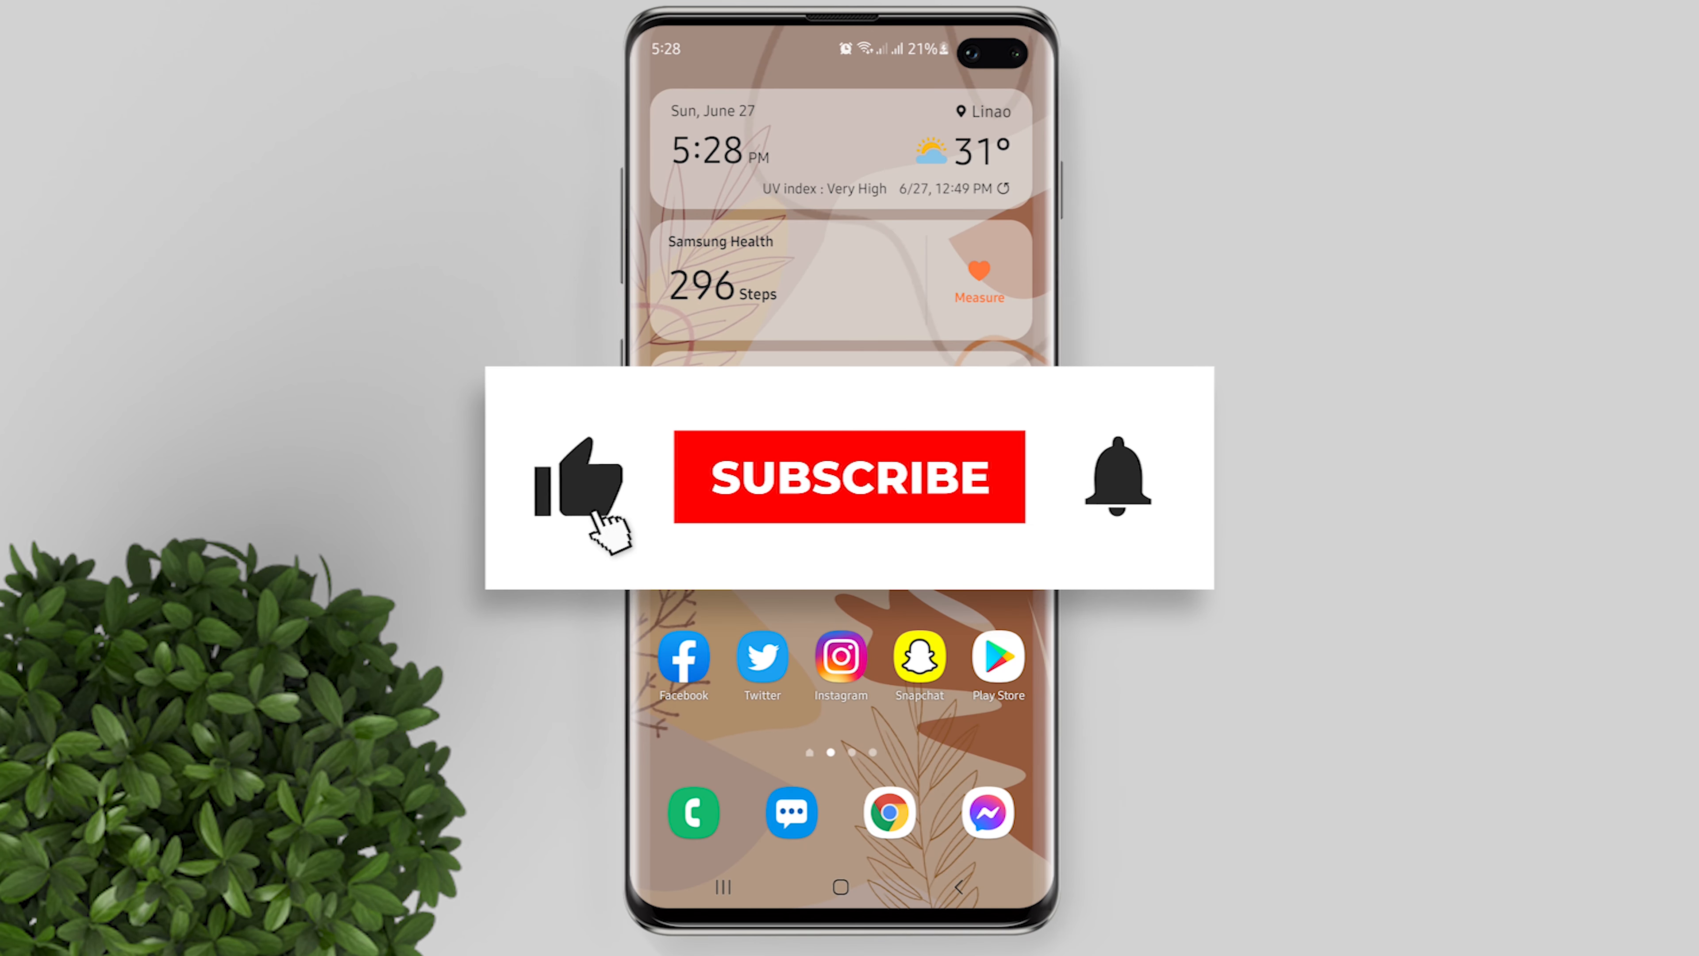
pyautogui.click(849, 477)
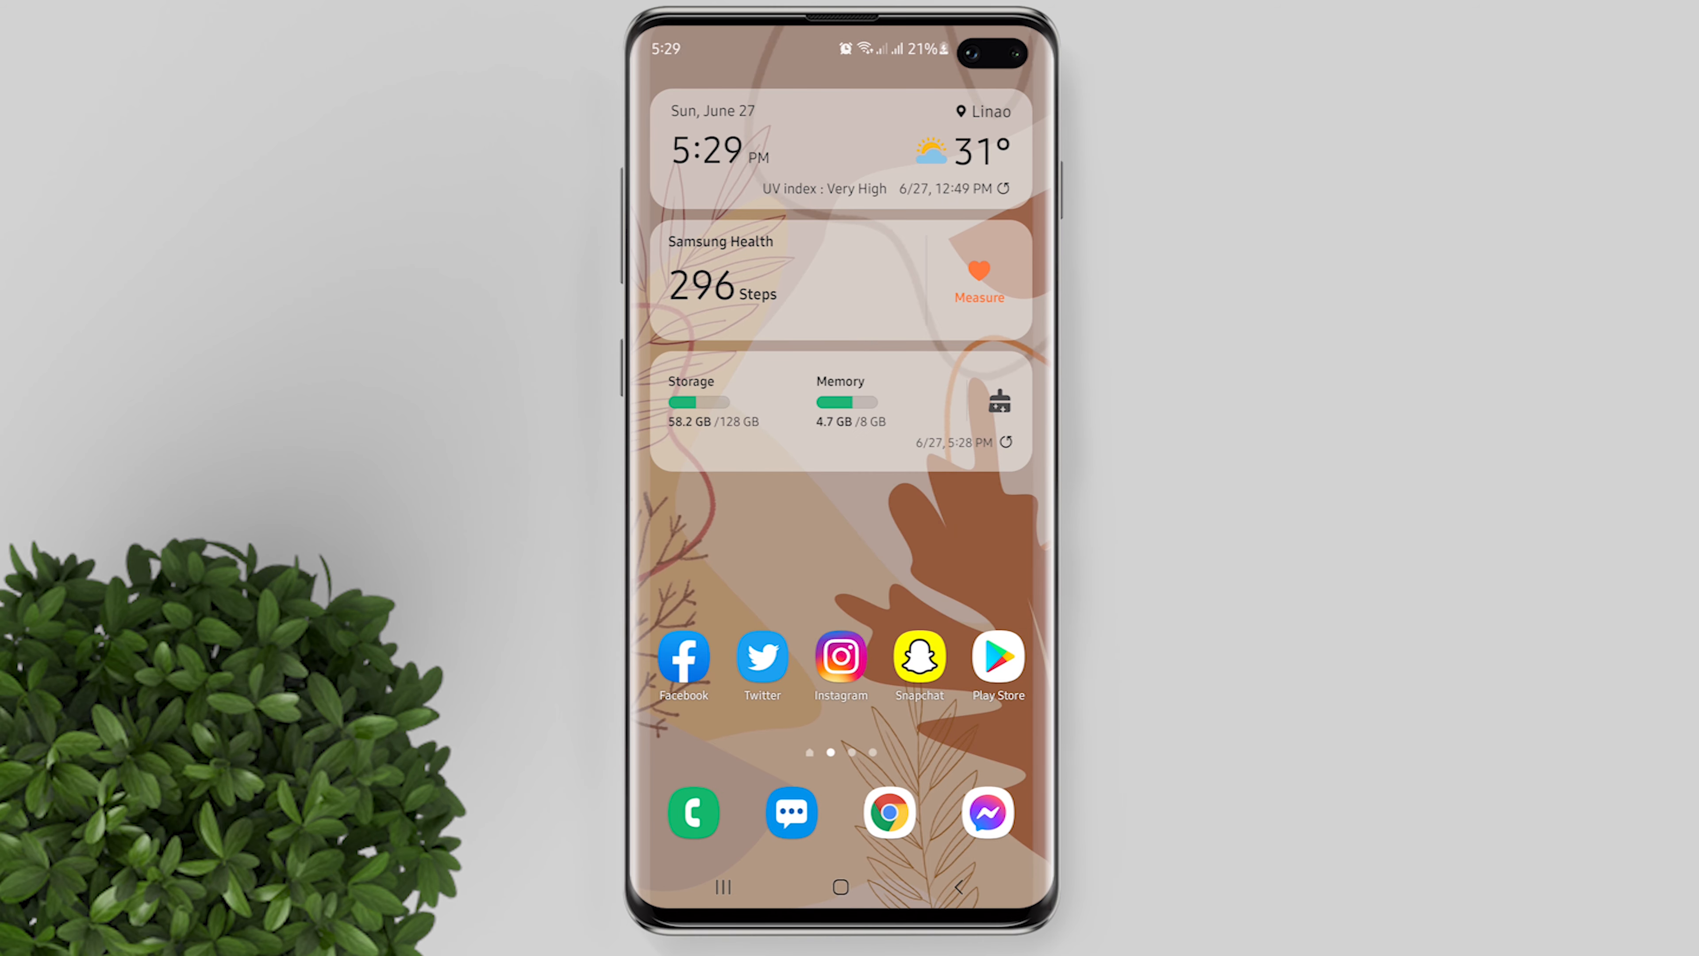
pyautogui.click(840, 658)
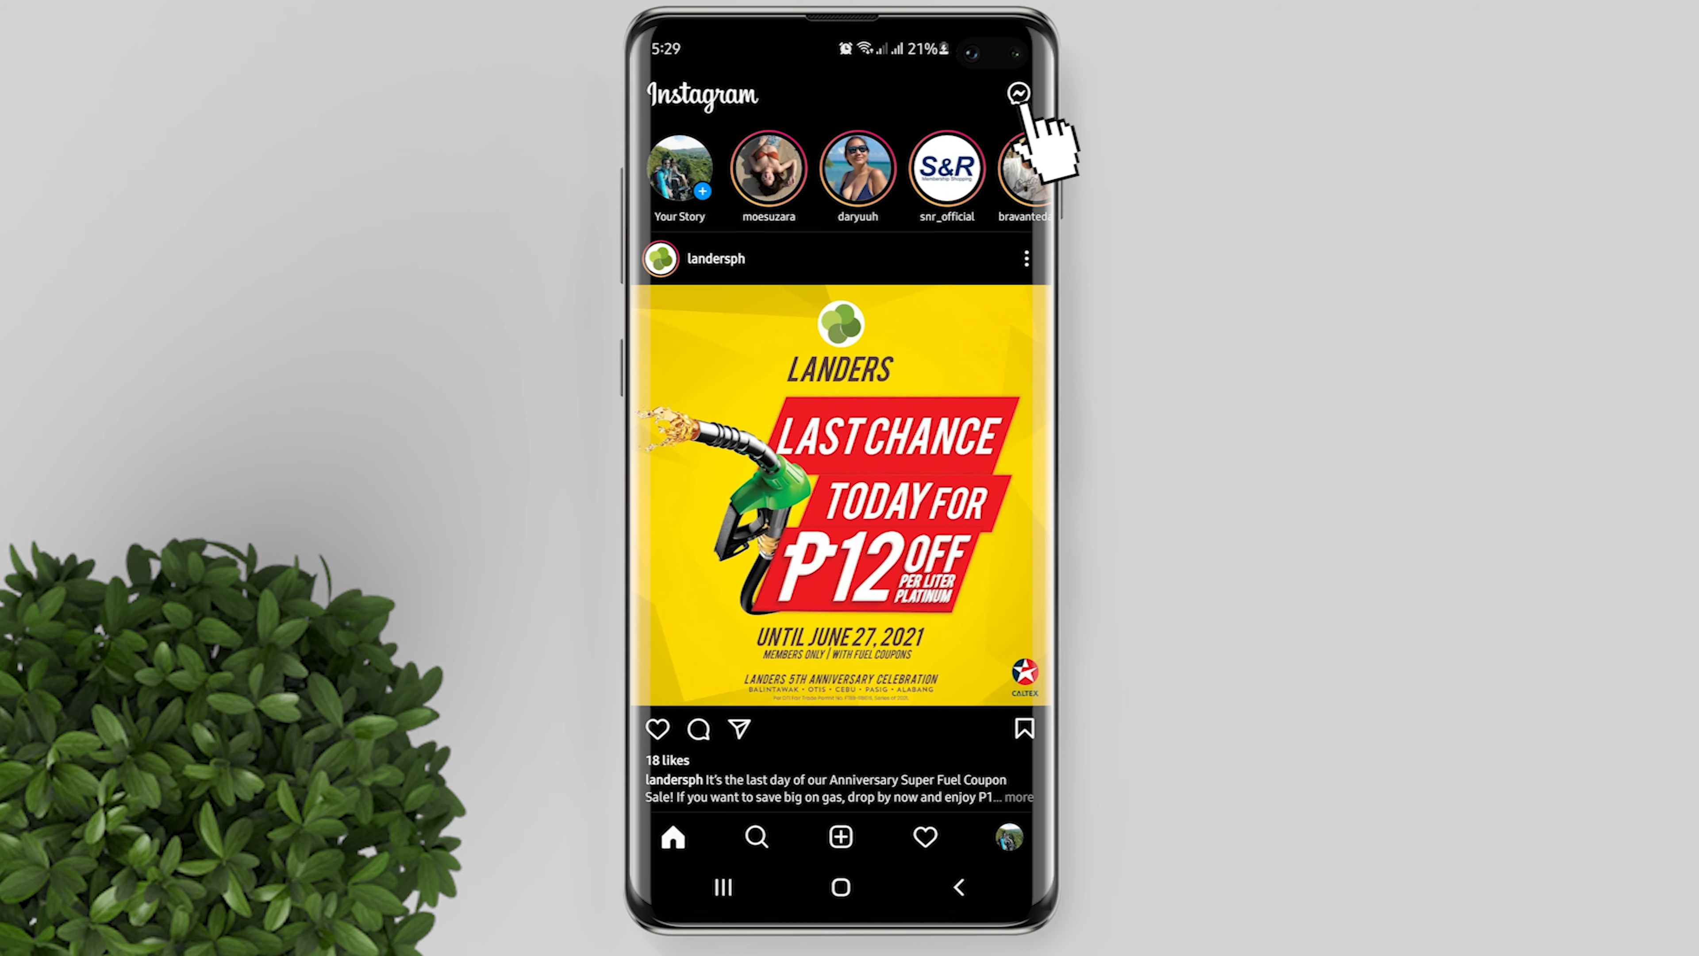
pyautogui.click(1014, 93)
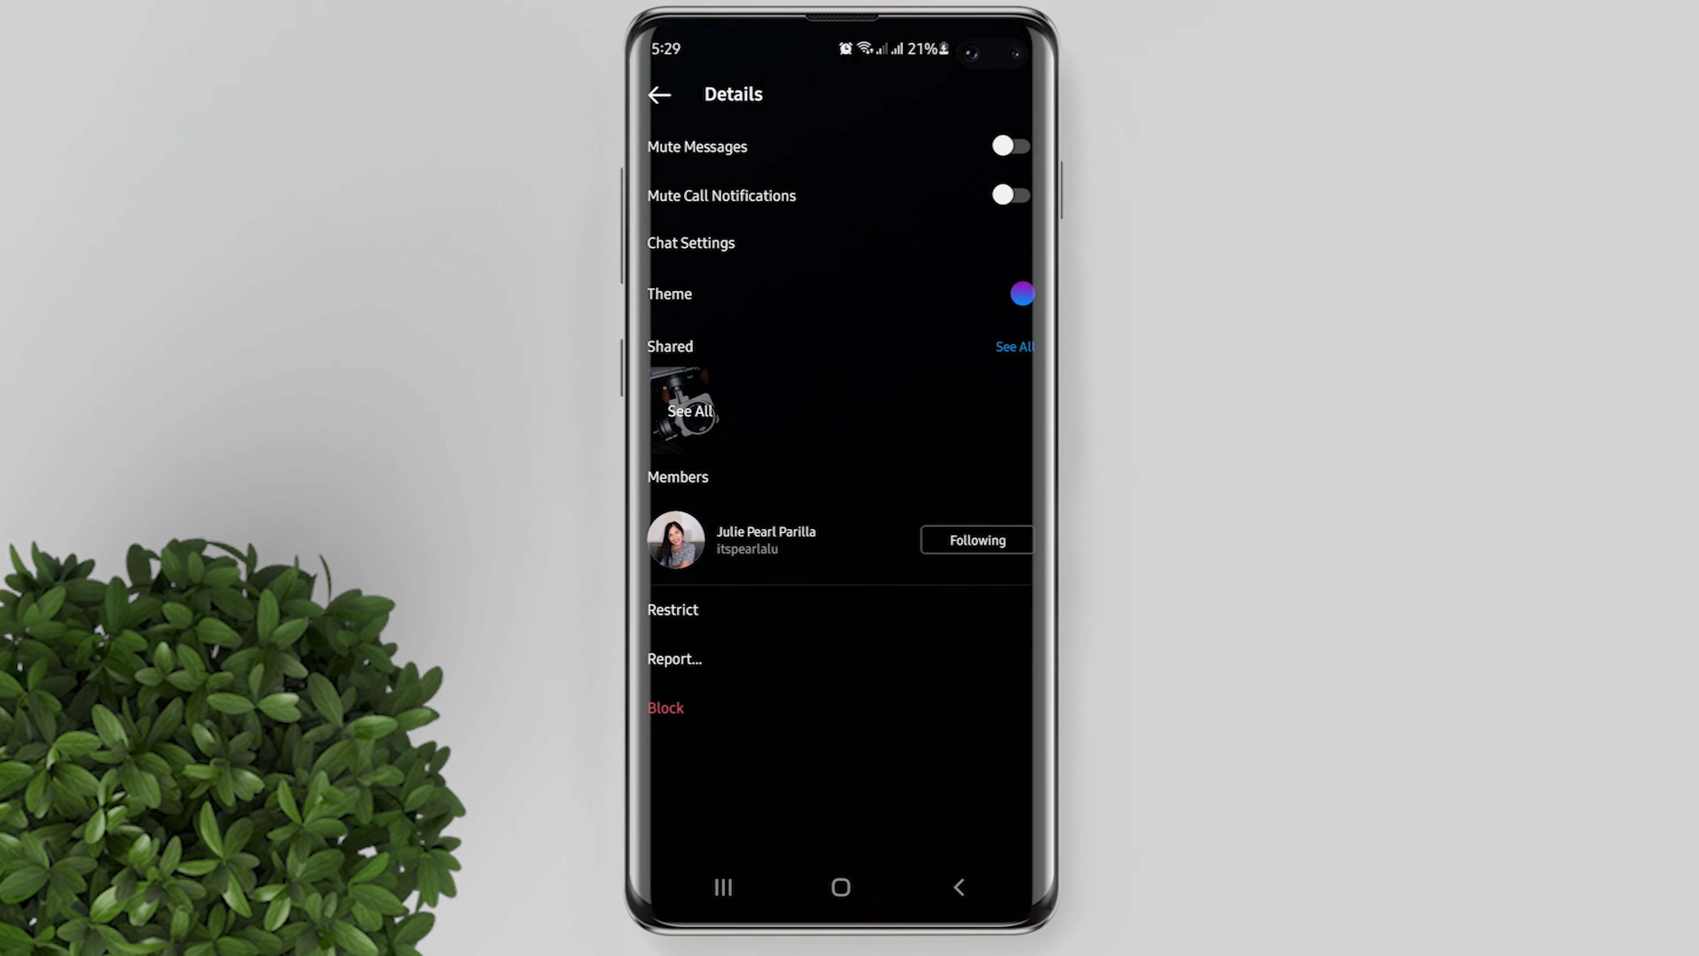
# Step: Switch the chat theme to Pride and return to the conversation
pyautogui.click(1020, 293)
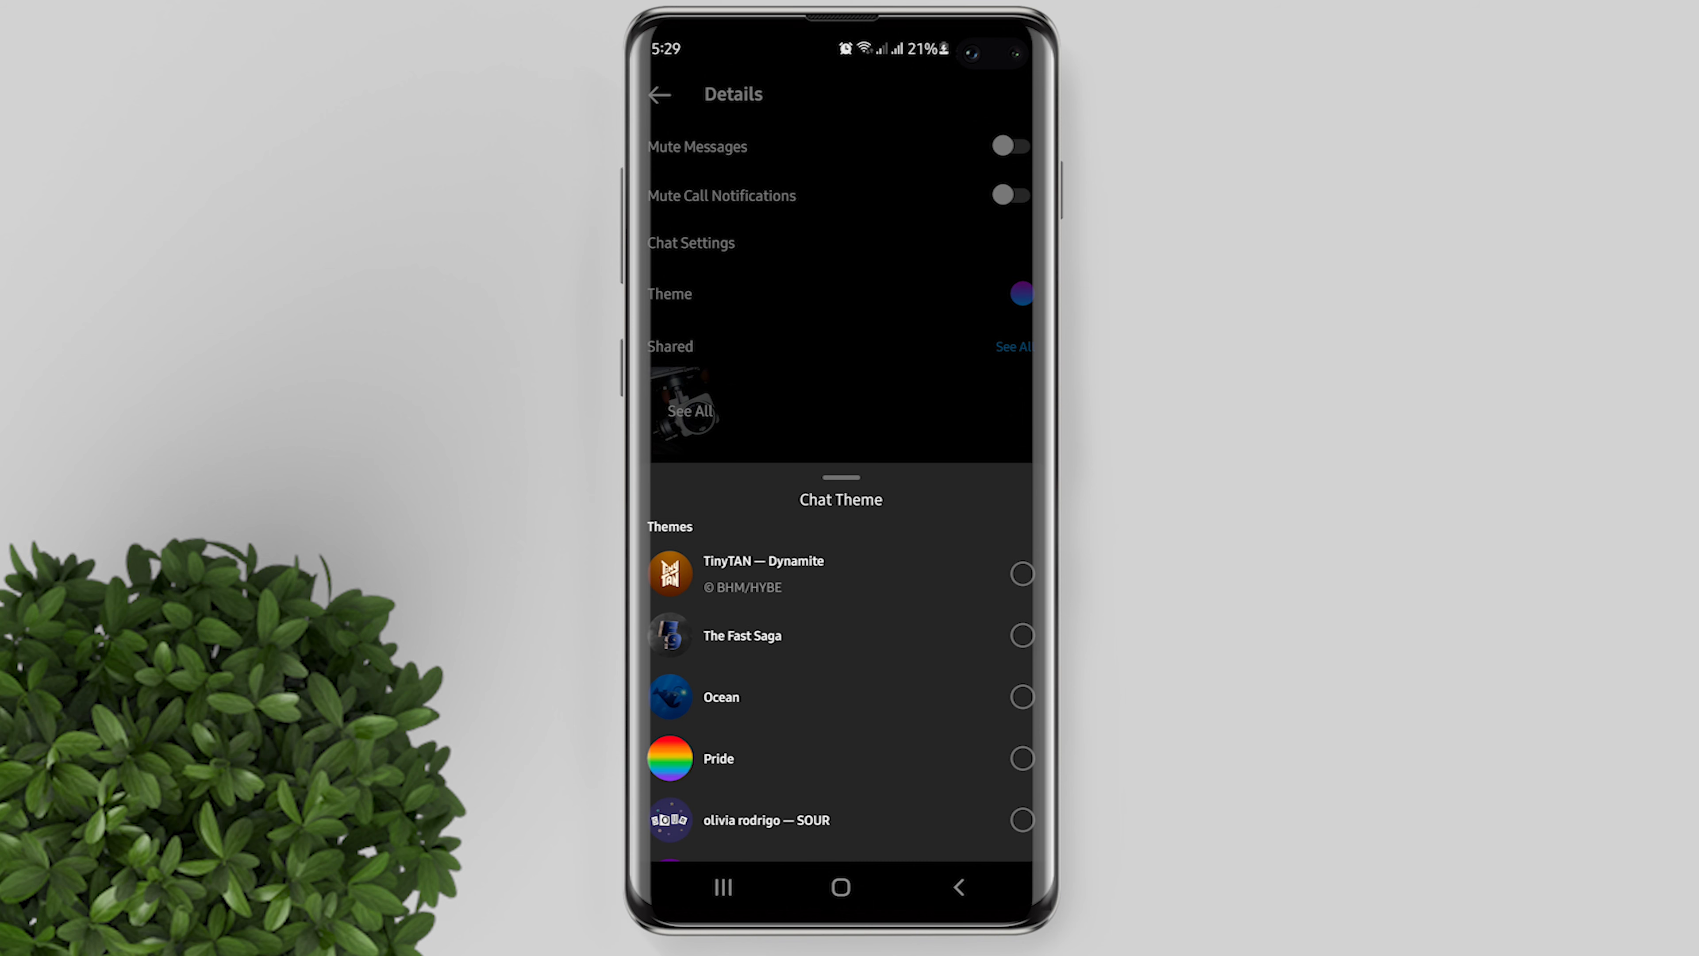
pyautogui.click(1020, 758)
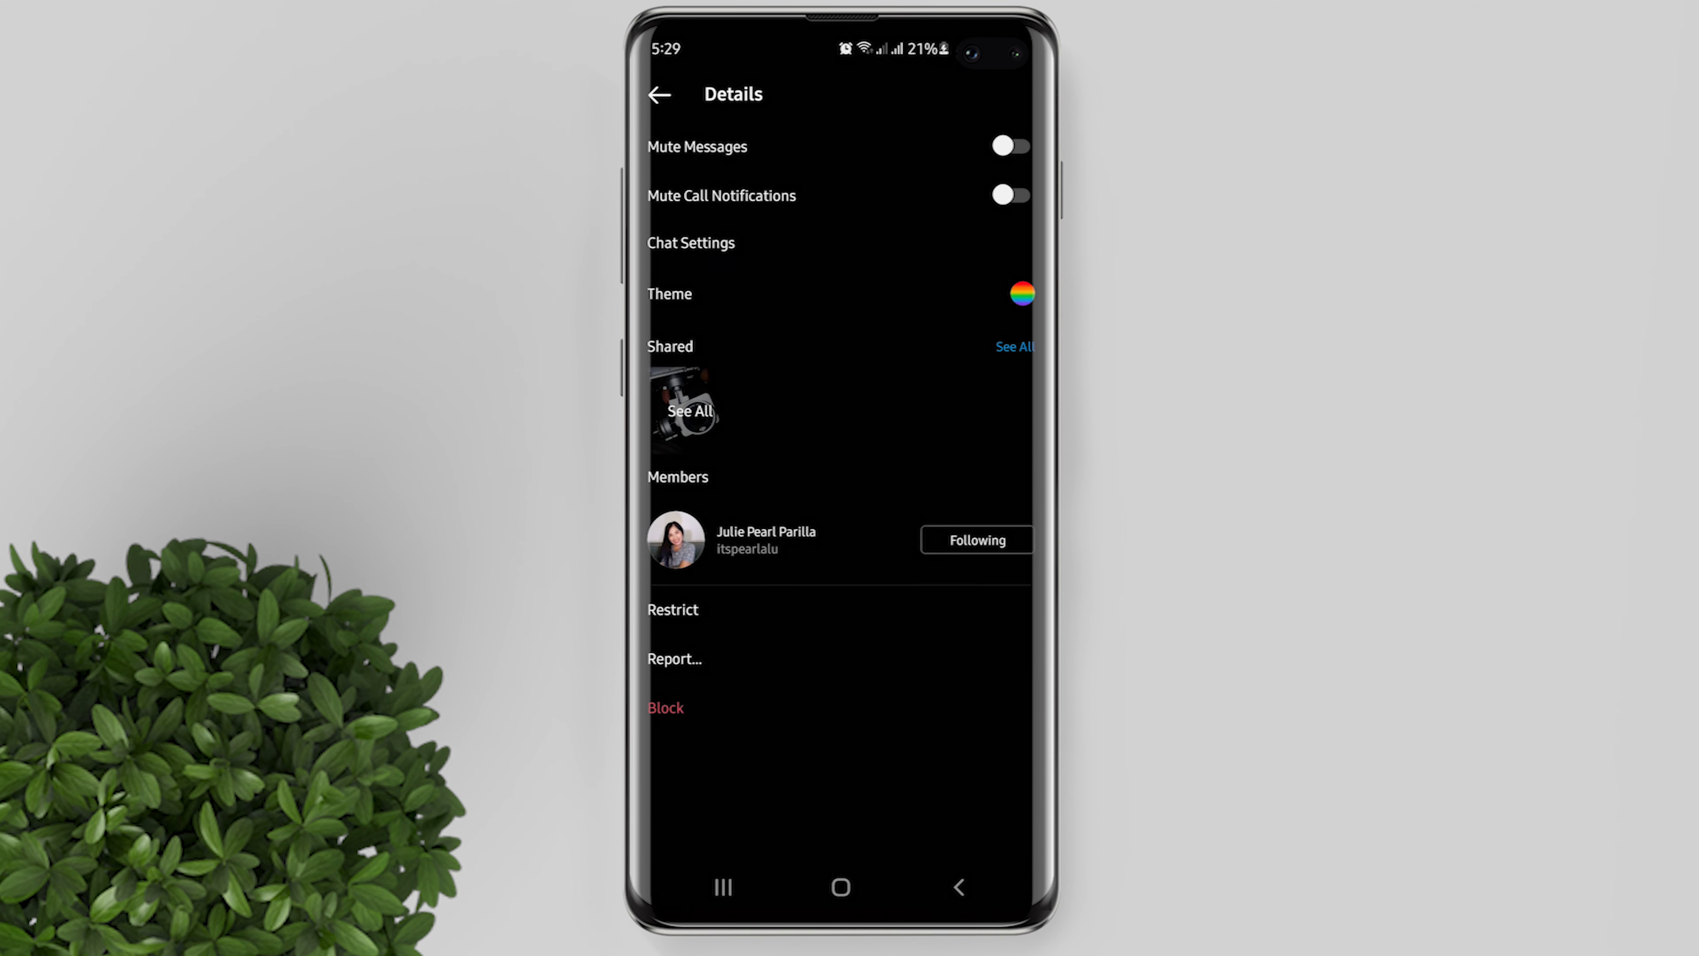
pyautogui.click(658, 95)
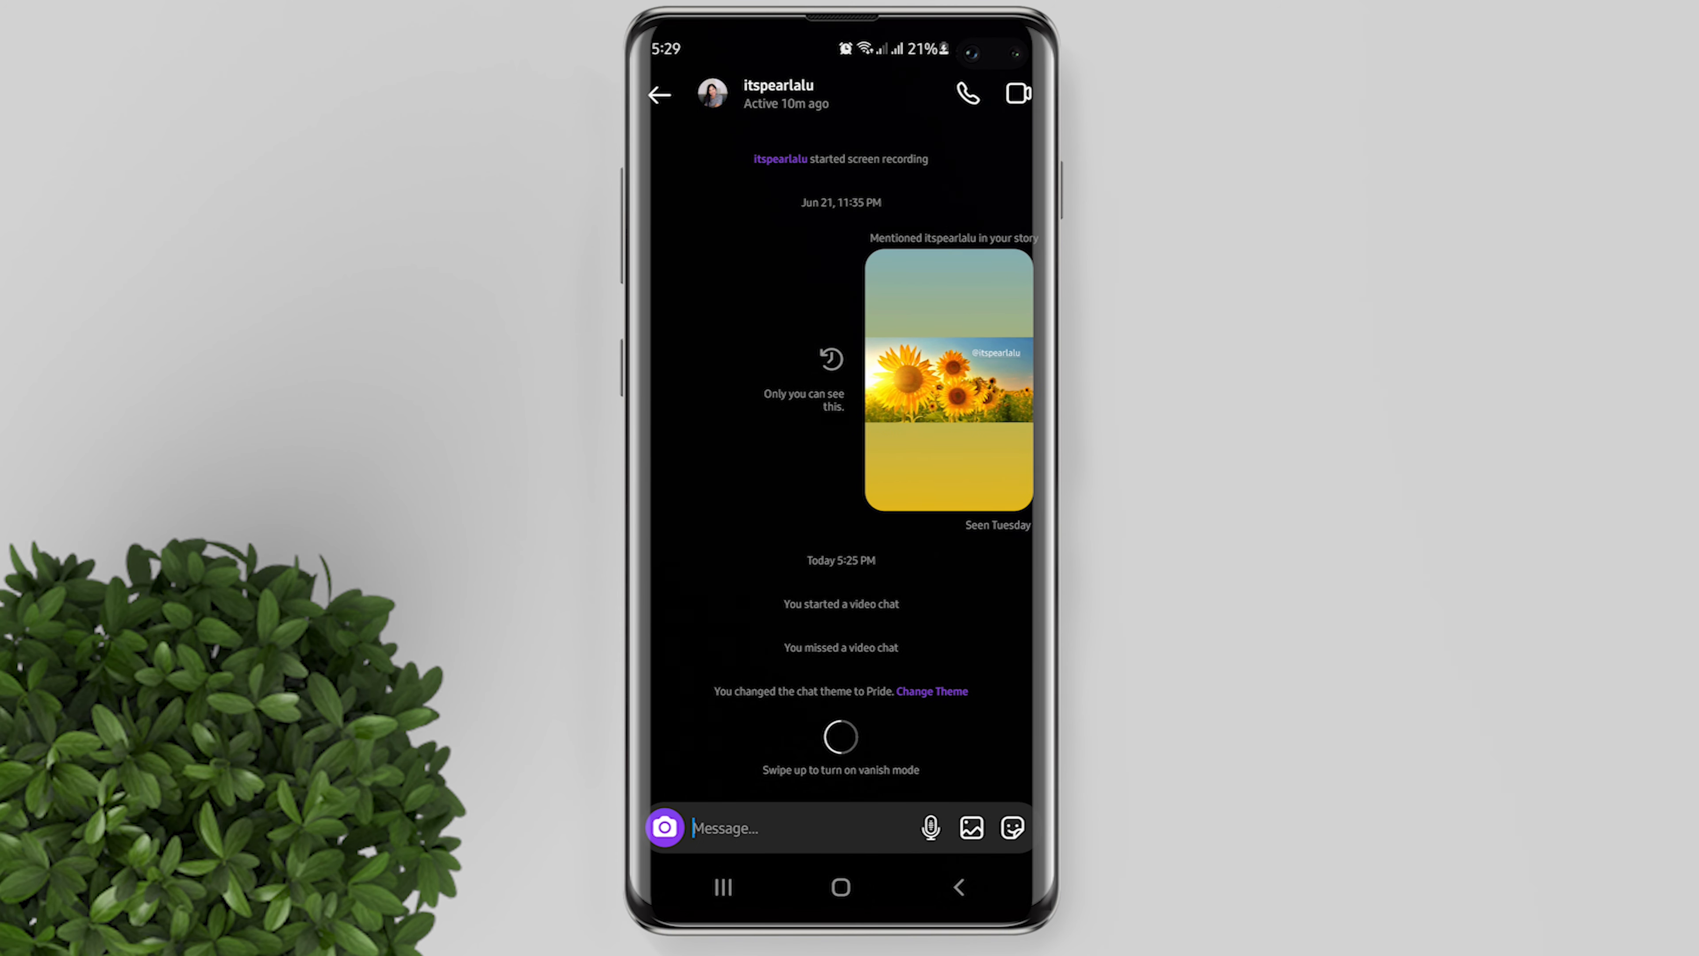
# Step: Send 'Hello' and 'Sample text with theme' so they show in Pride-coloured bubbles
pyautogui.write('He')
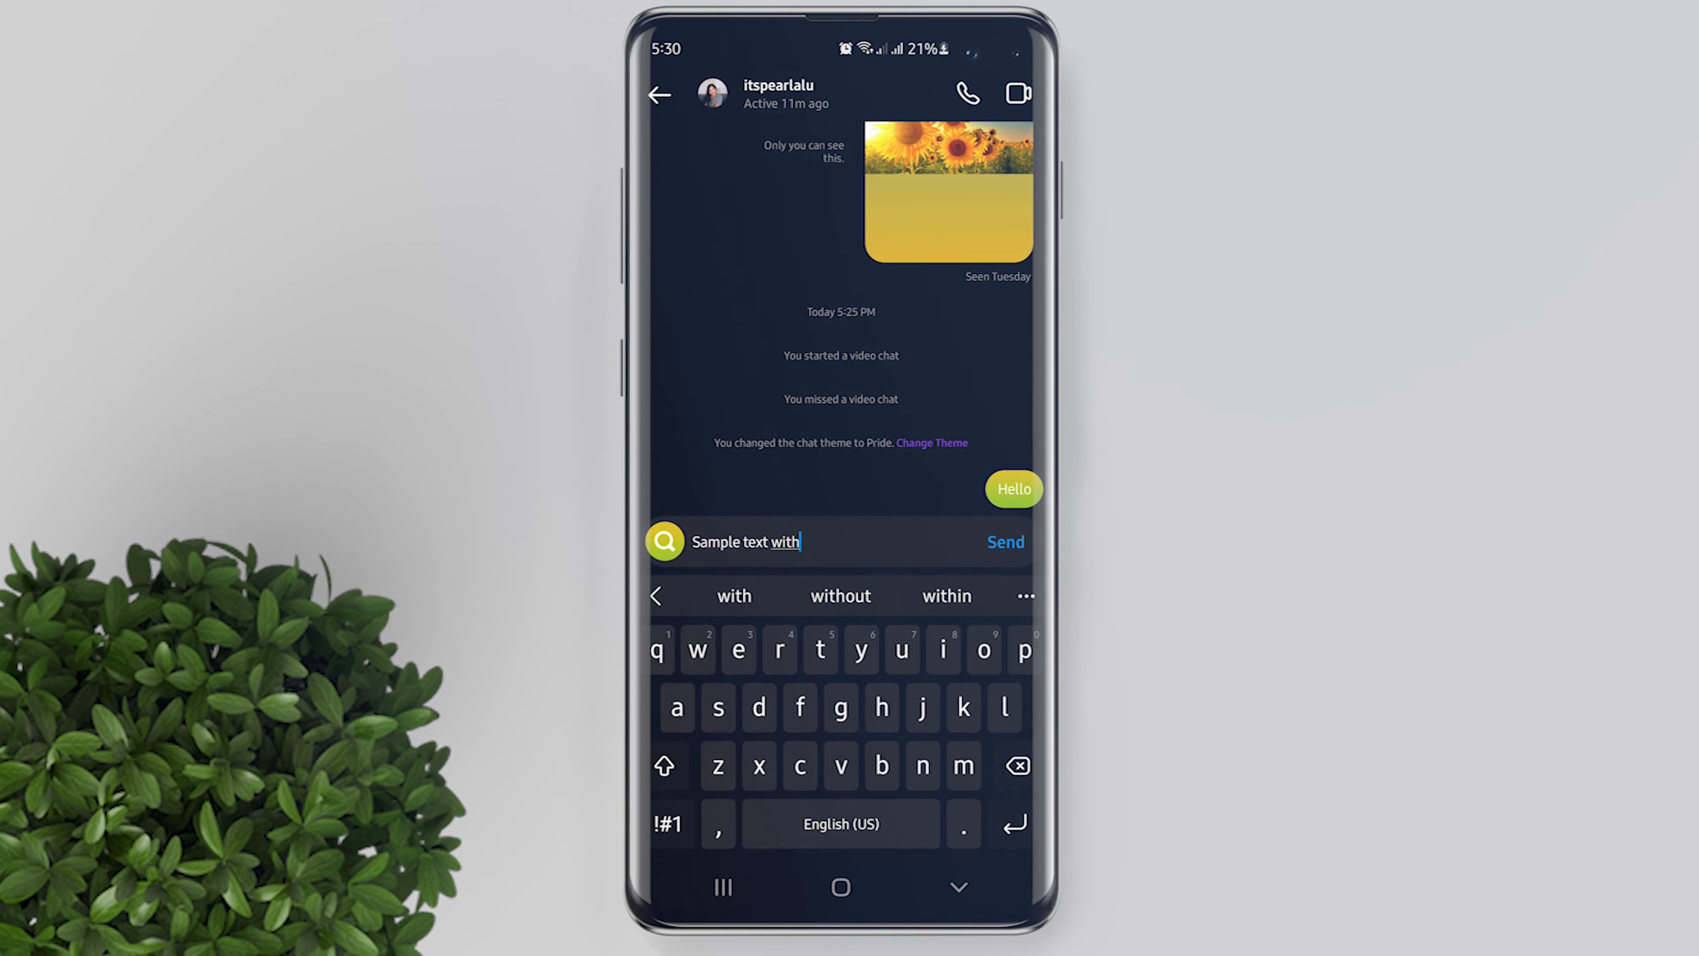
pyautogui.write('theme')
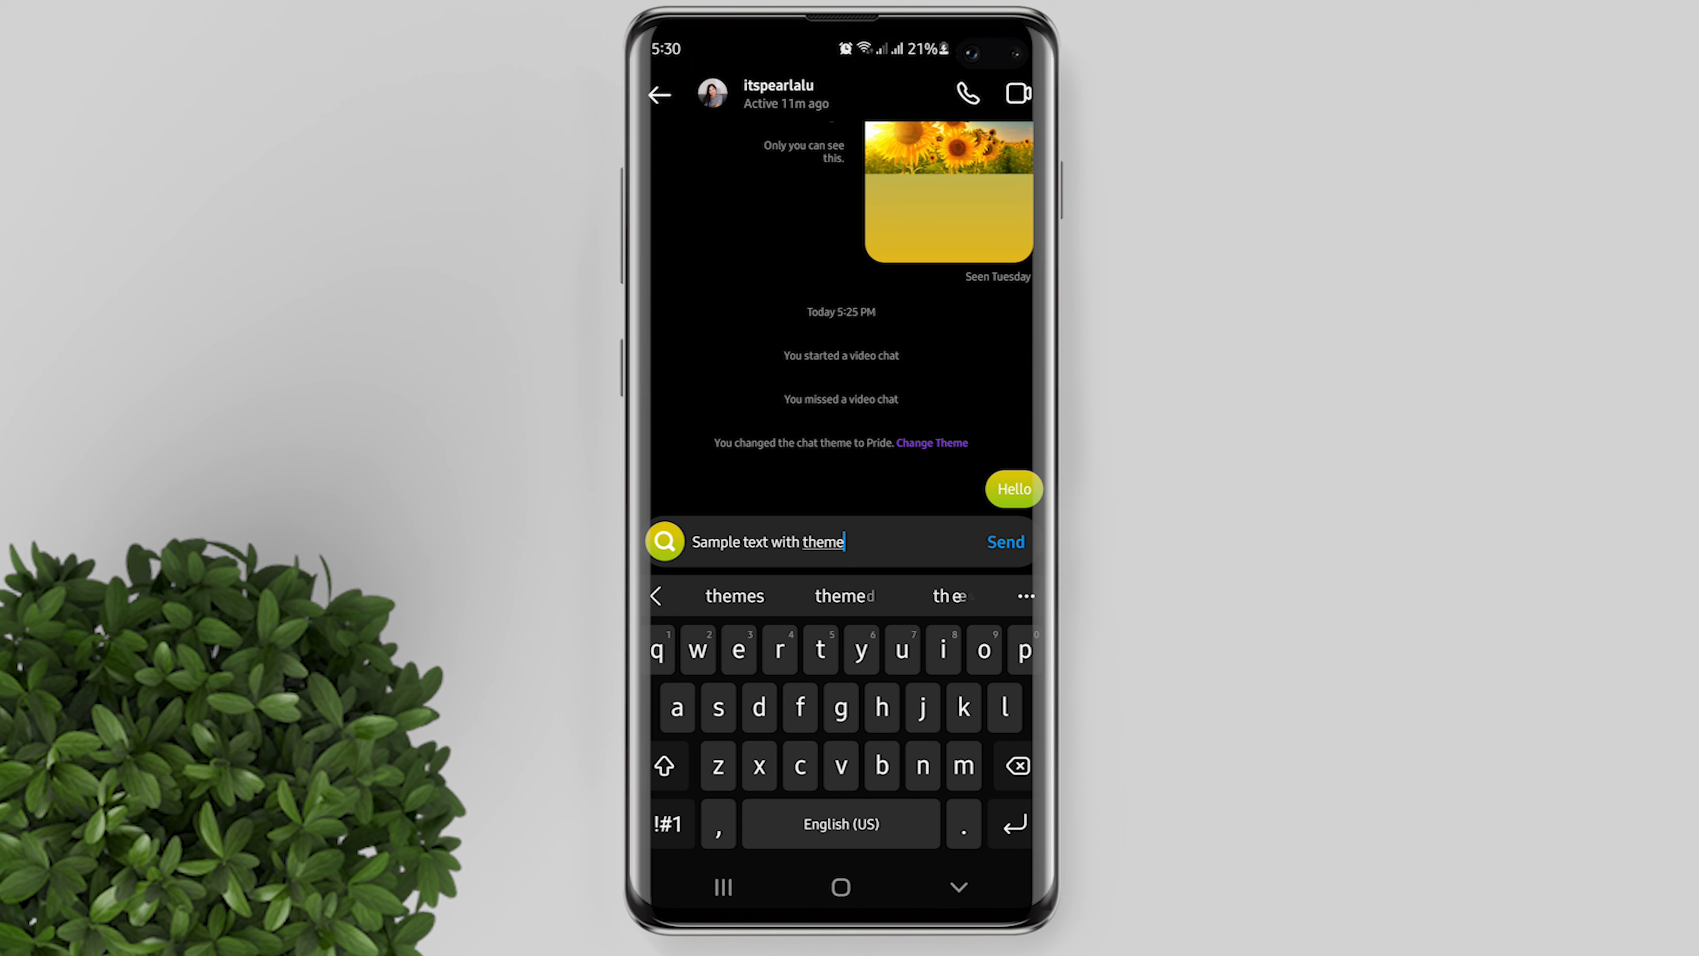
pyautogui.click(1004, 541)
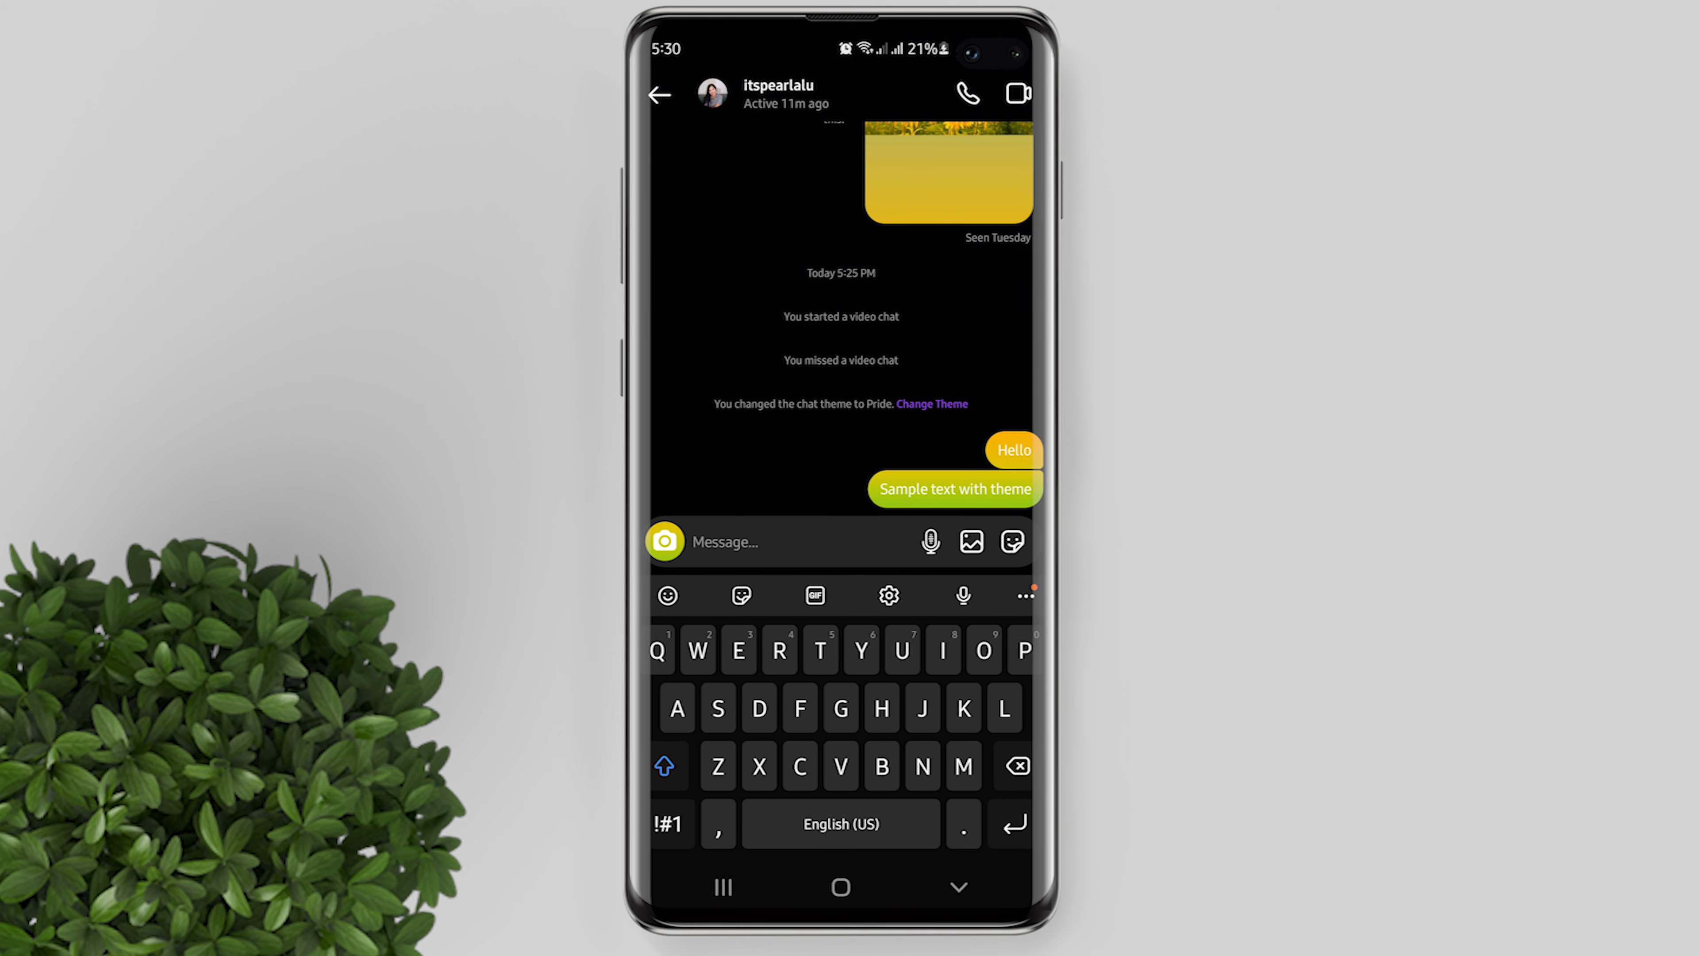
# Step: Begin composing a third test message in the themed chat
pyautogui.write('Wha')
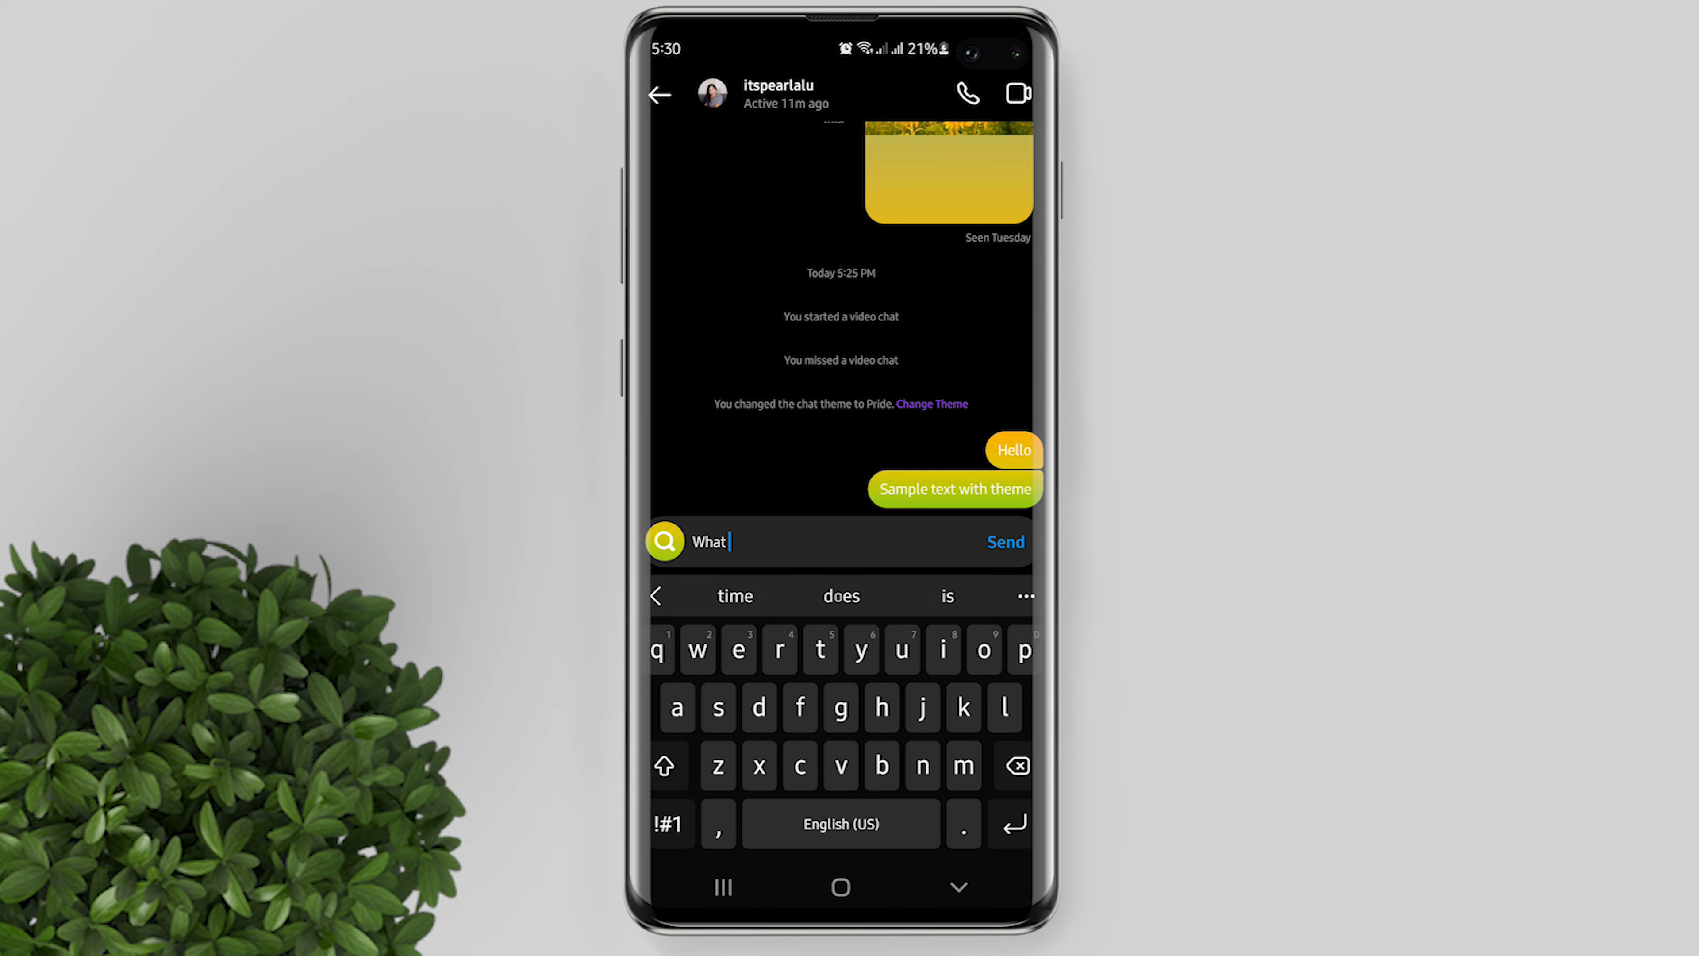
pyautogui.write('thme')
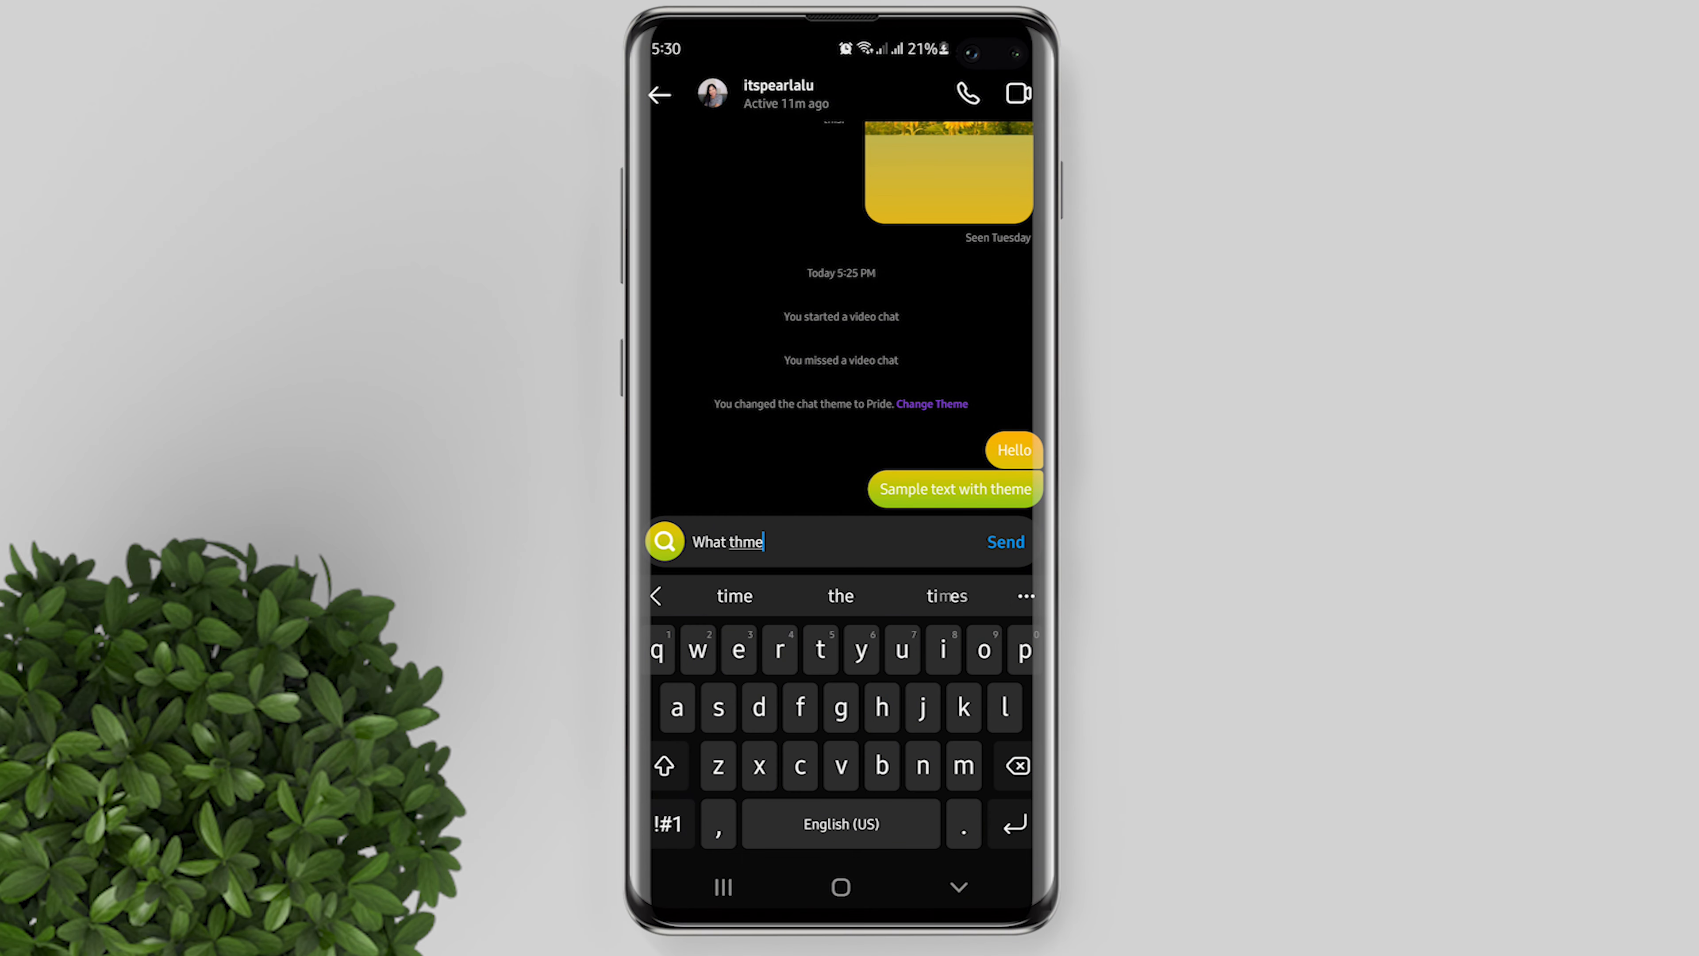